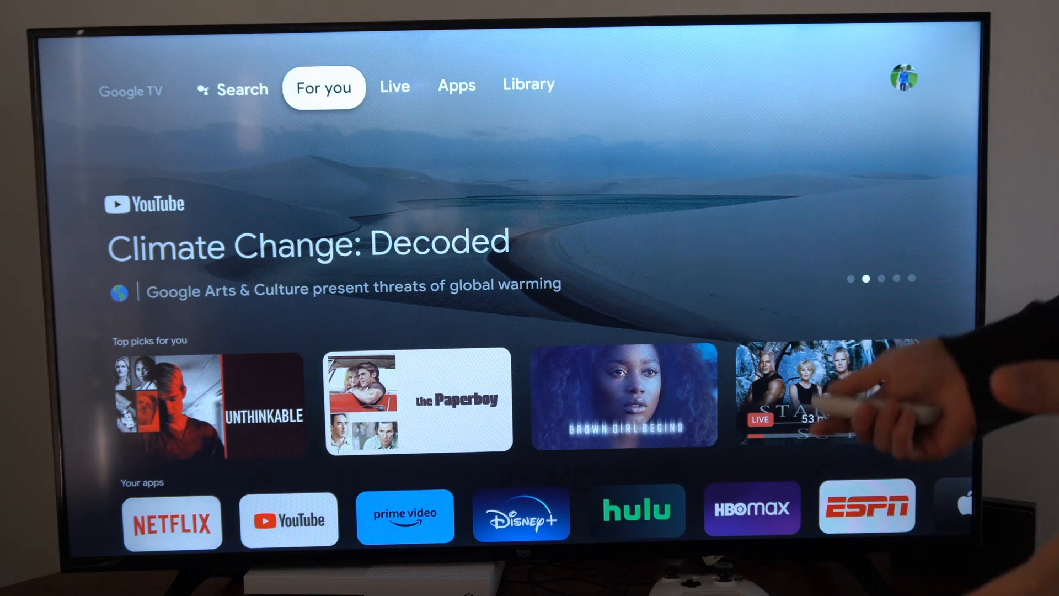
# Step: Open Settings from the profile icon on the Google TV home screen
pyautogui.click(456, 83)
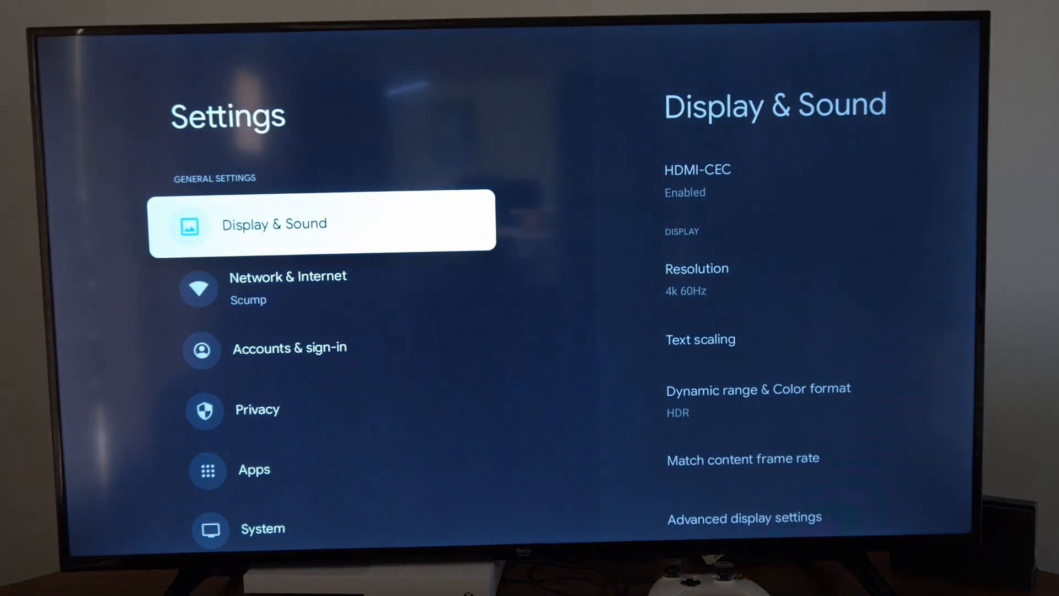
# Step: Scroll to Remotes & Accessories and start setting up remote buttons
pyautogui.scroll(-3)
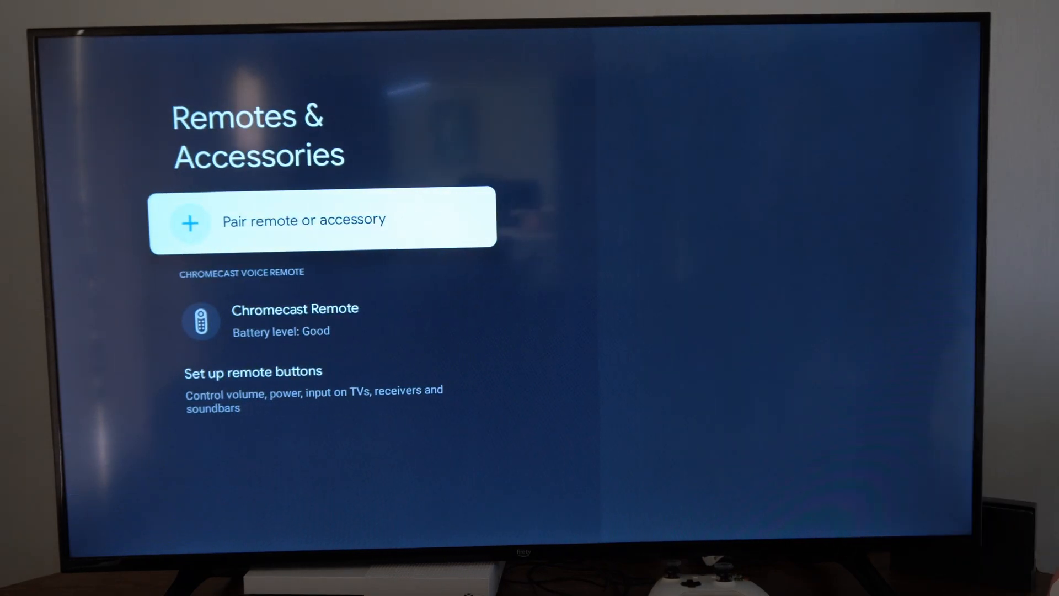
pyautogui.click(254, 390)
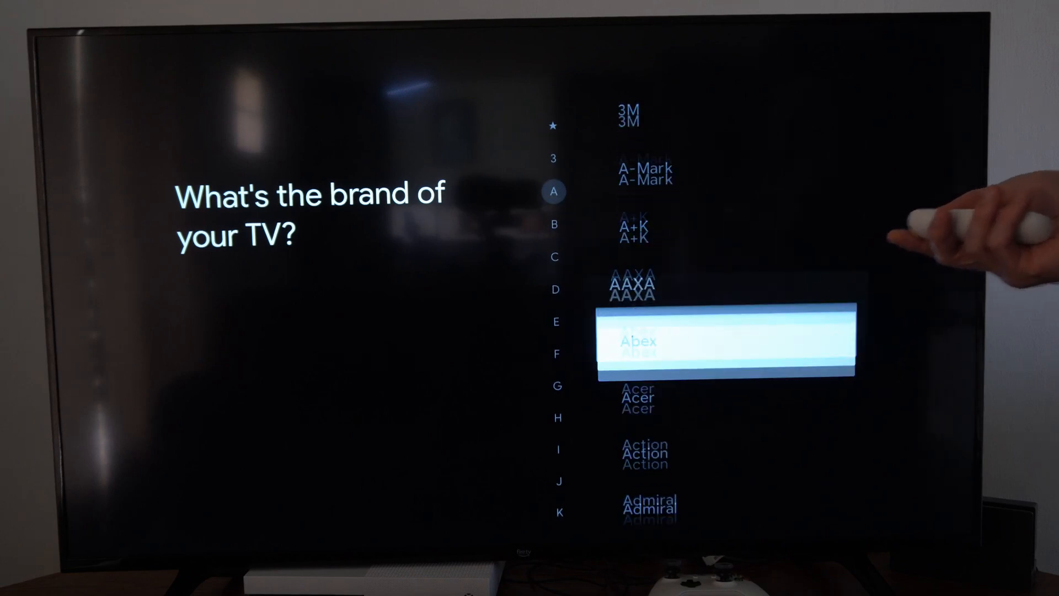
# Step: Scroll down the alphabetical TV brand list toward Amazon
pyautogui.scroll(-3)
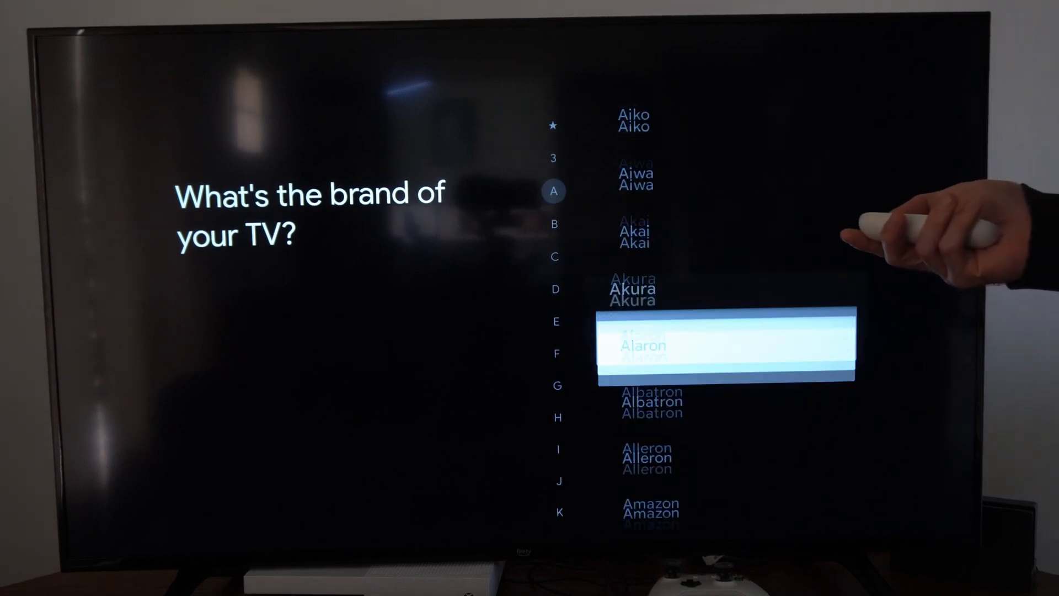
pyautogui.scroll(-3)
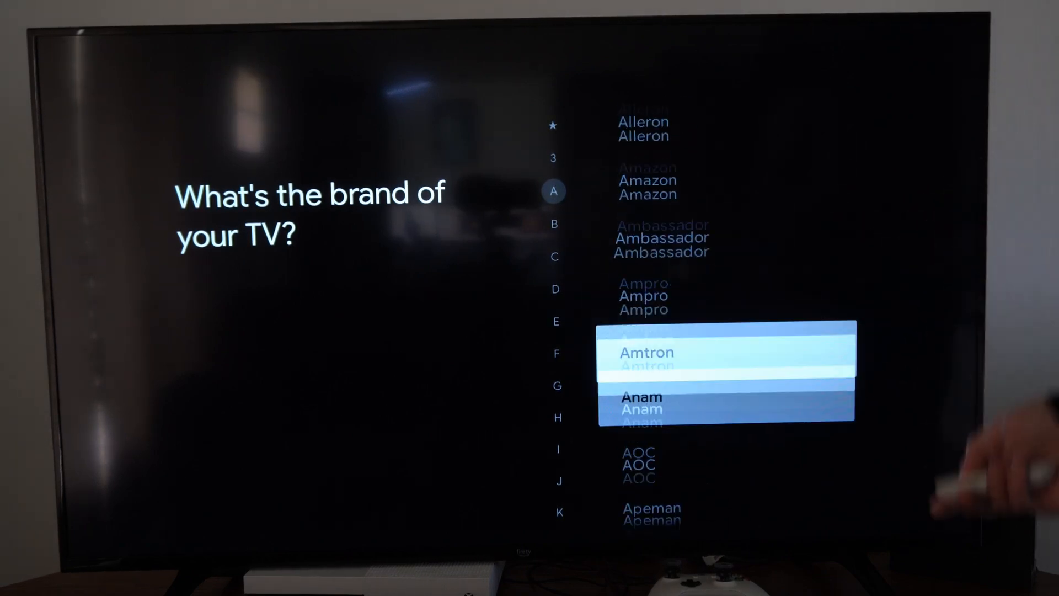
pyautogui.scroll(-3)
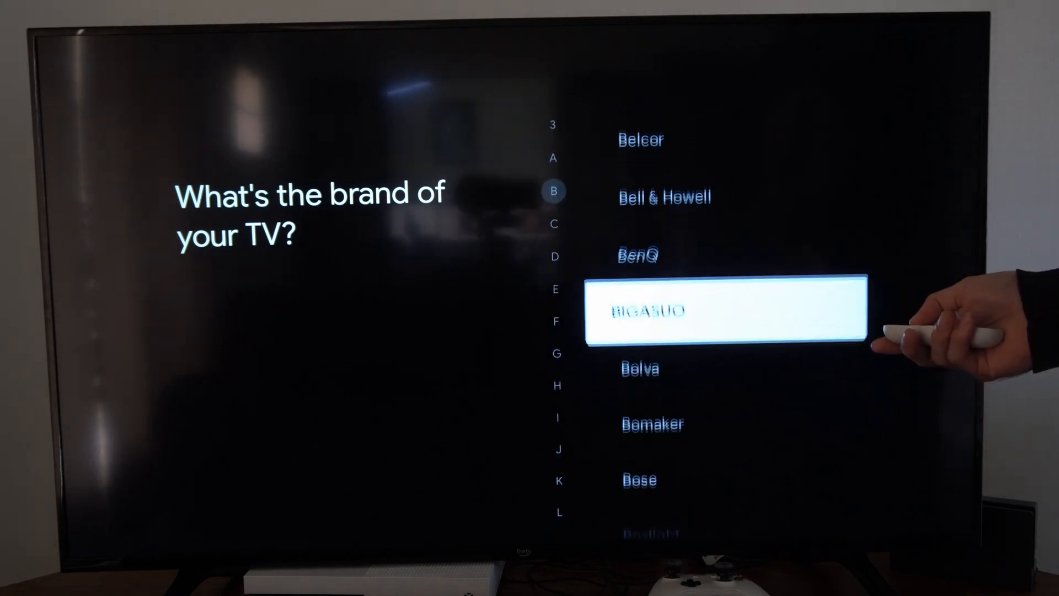
pyautogui.scroll(-3)
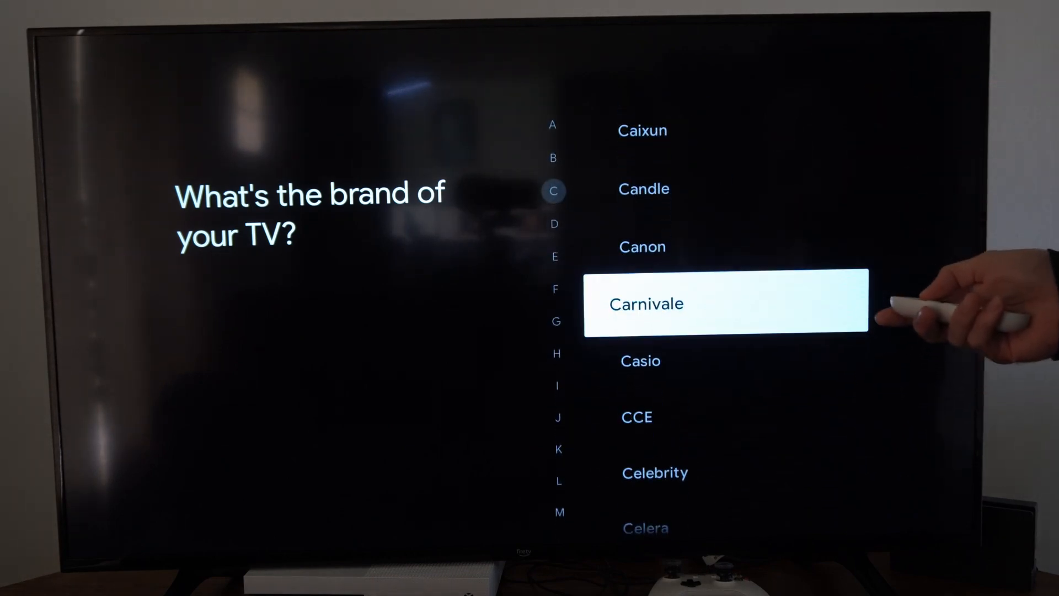
pyautogui.scroll(-3)
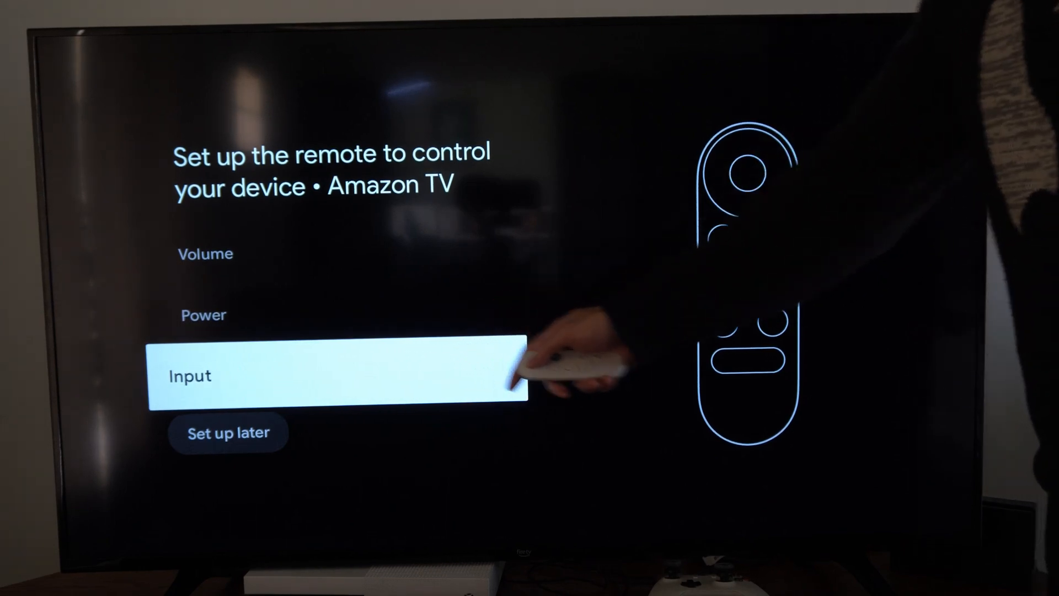
# Step: Choose Input as the control to set up for the Amazon TV
pyautogui.click(337, 375)
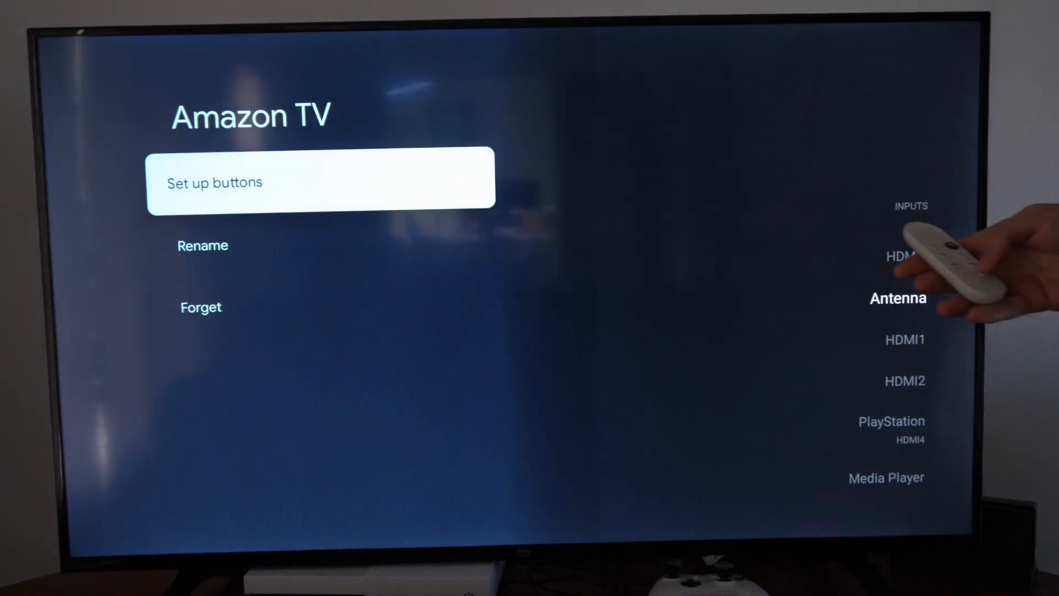
# Step: Scroll up the Amazon TV page to HDMI3, now first in the inputs
pyautogui.scroll(3)
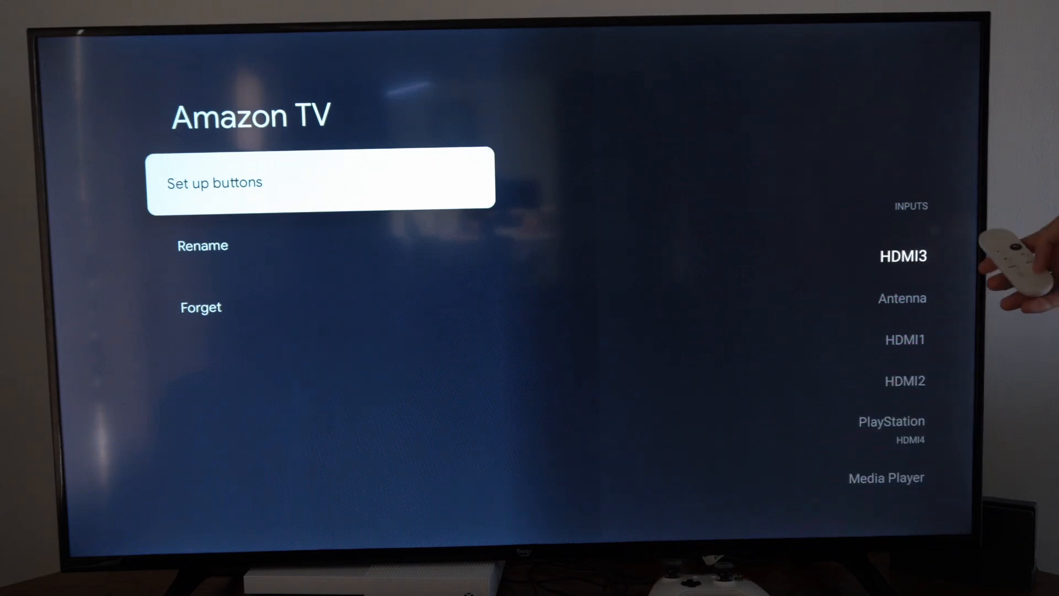